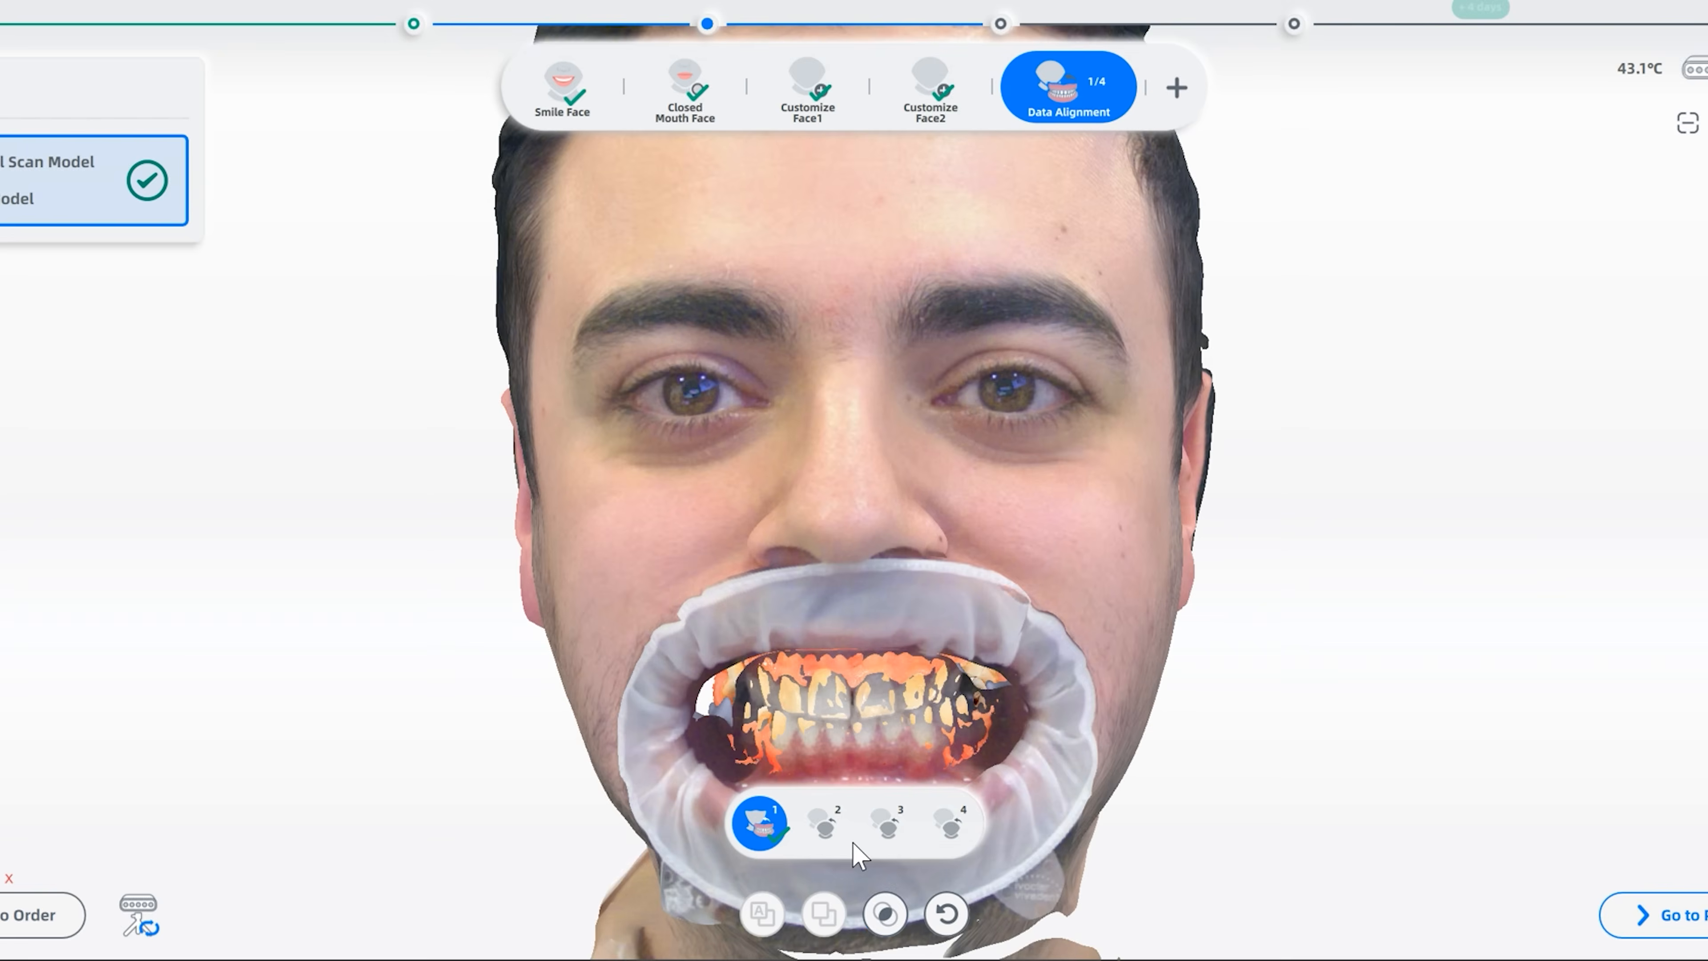
Step: Select alignment item 2 to pair the closed-mouth face scan with the retractor scan
left_click(822, 825)
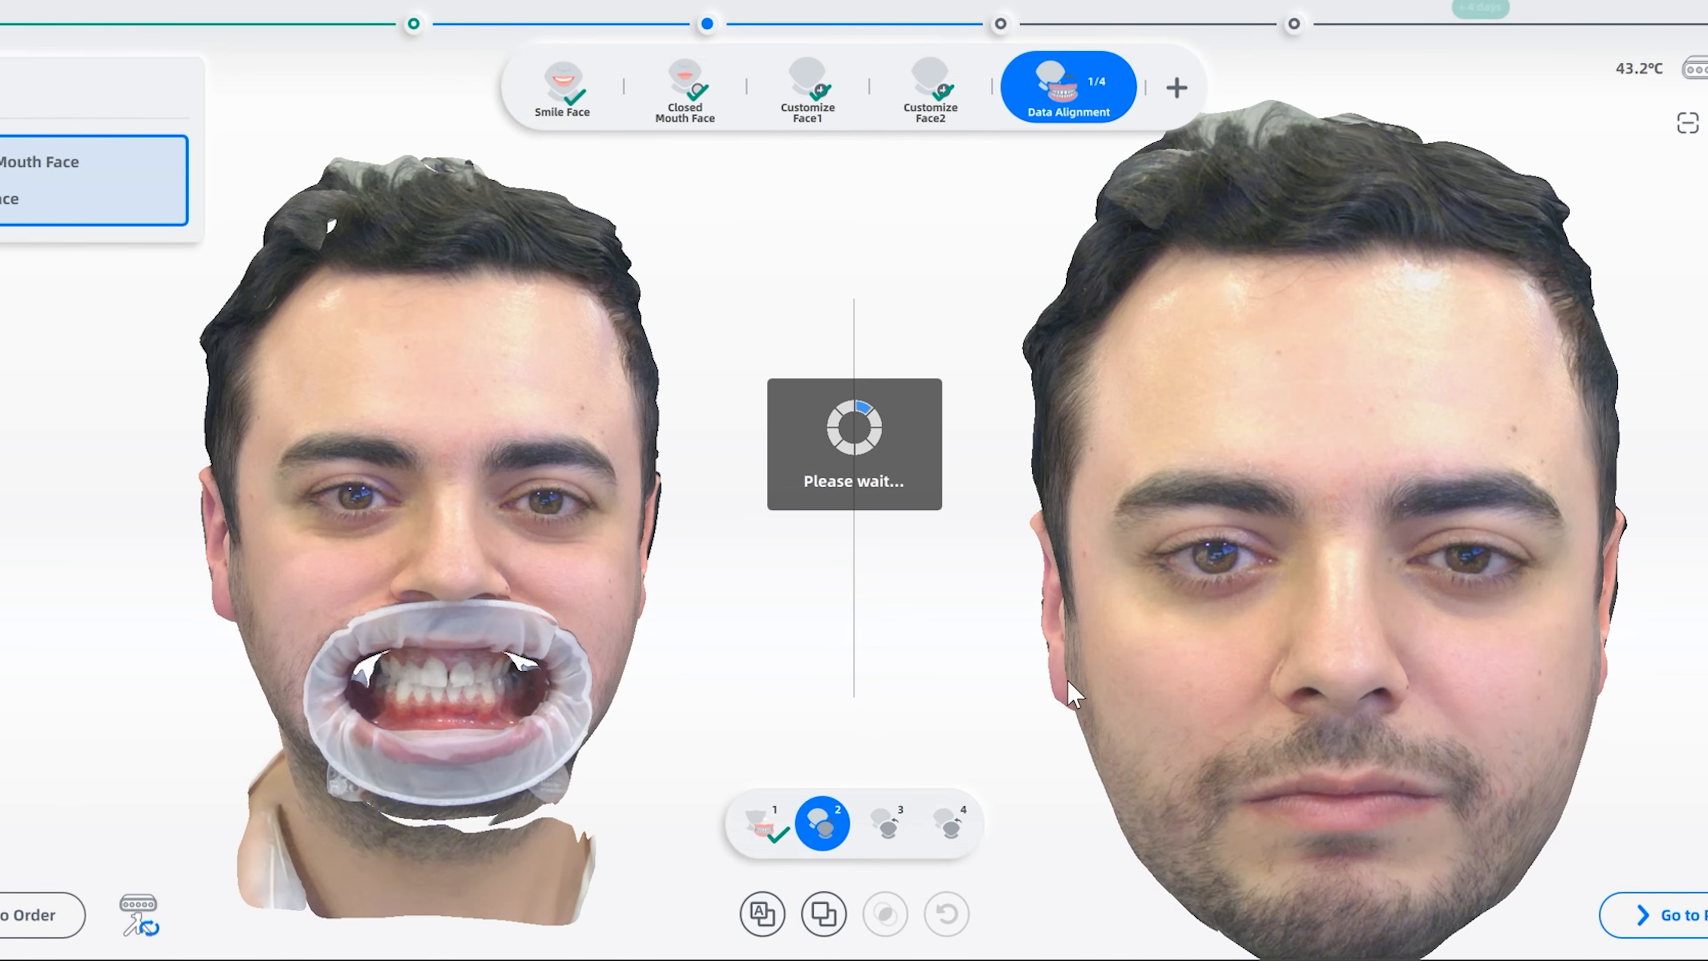